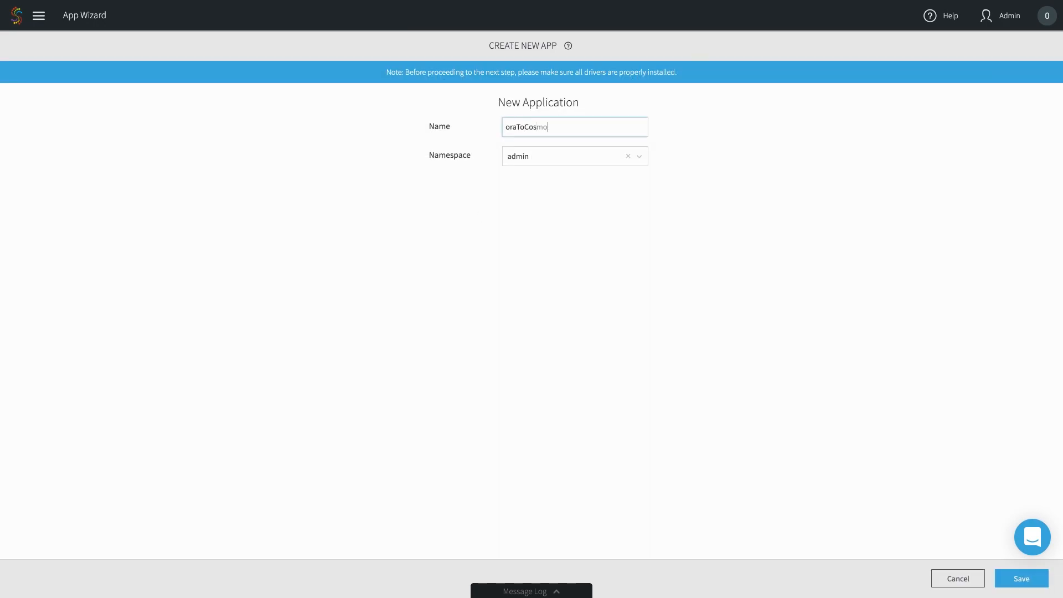
- Save the new application named oraToCosmos in the admin namespace
left_click(1018, 578)
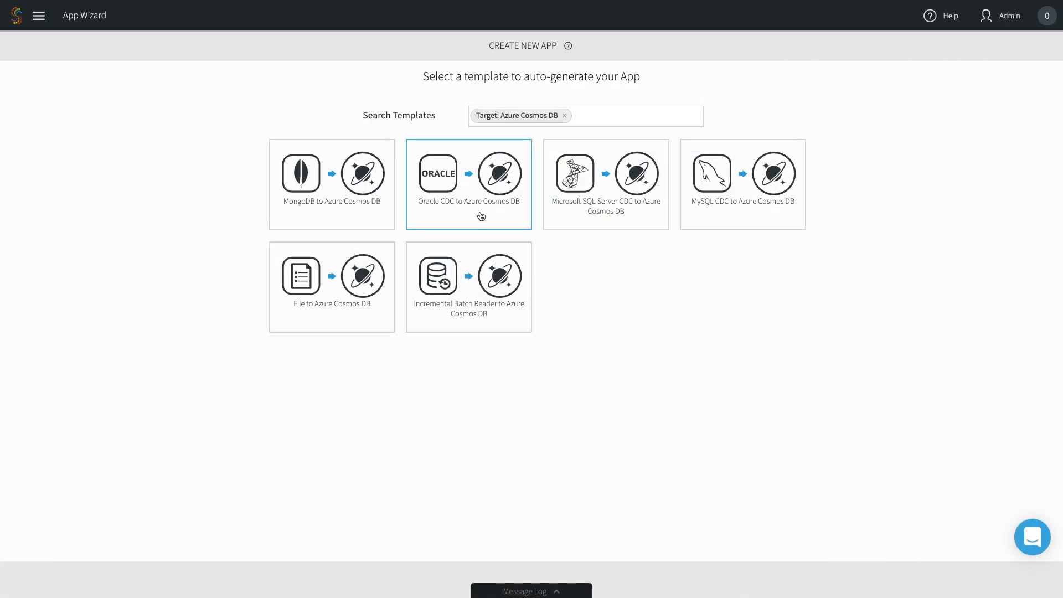
- Use the Oracle CDC to Azure Cosmos DB template, accepting the Oracle source connection and table selection
left_click(468, 184)
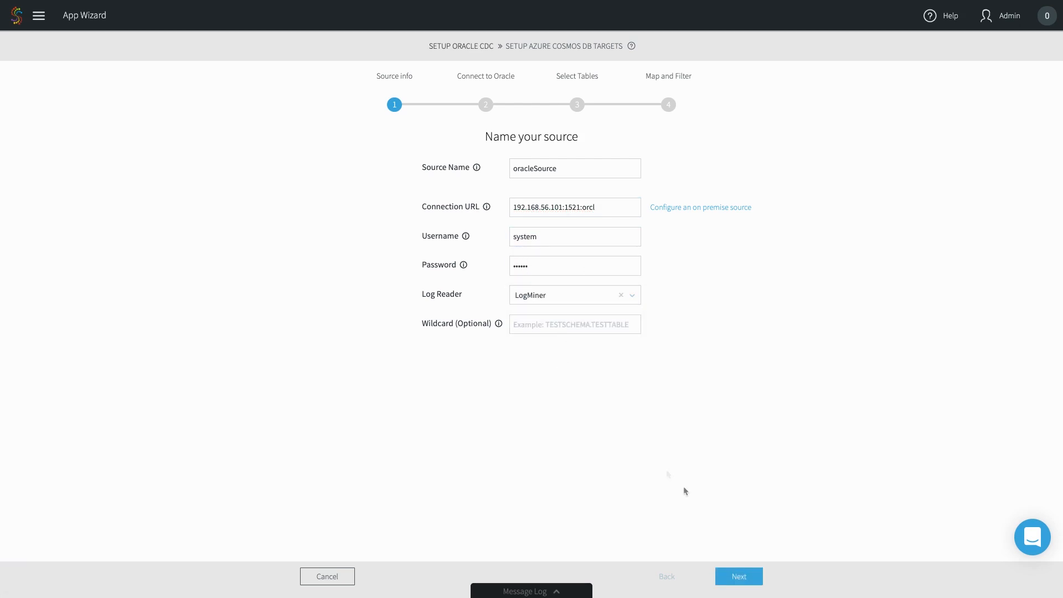
left_click(737, 576)
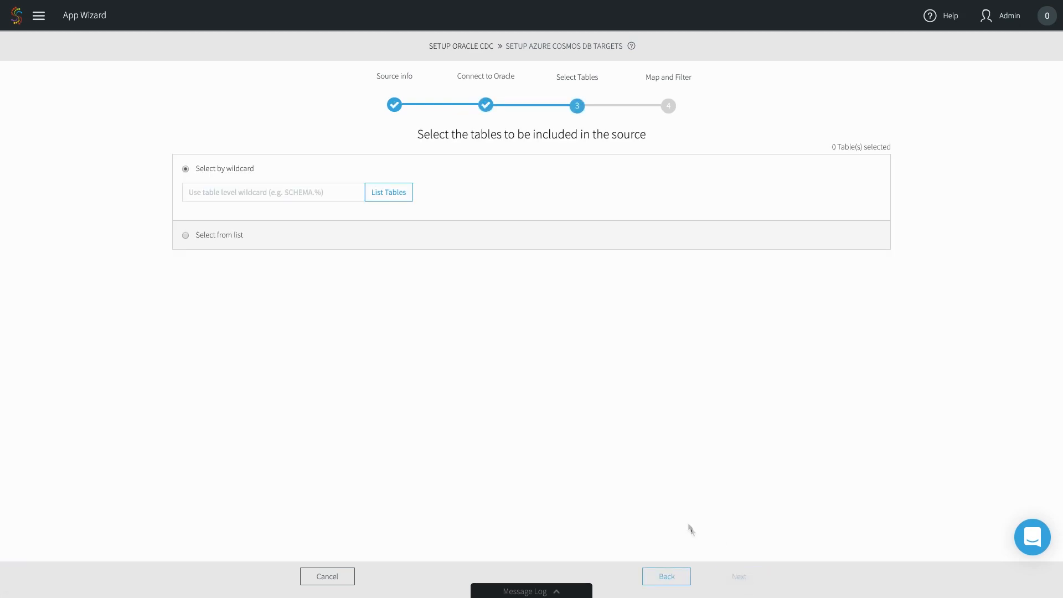
left_click(185, 235)
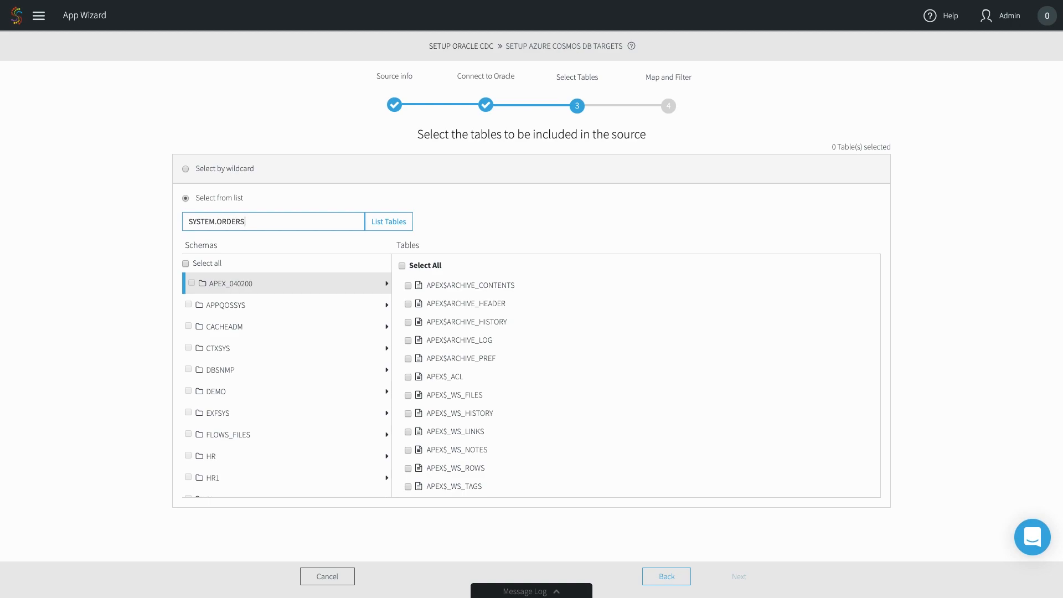
left_click(738, 576)
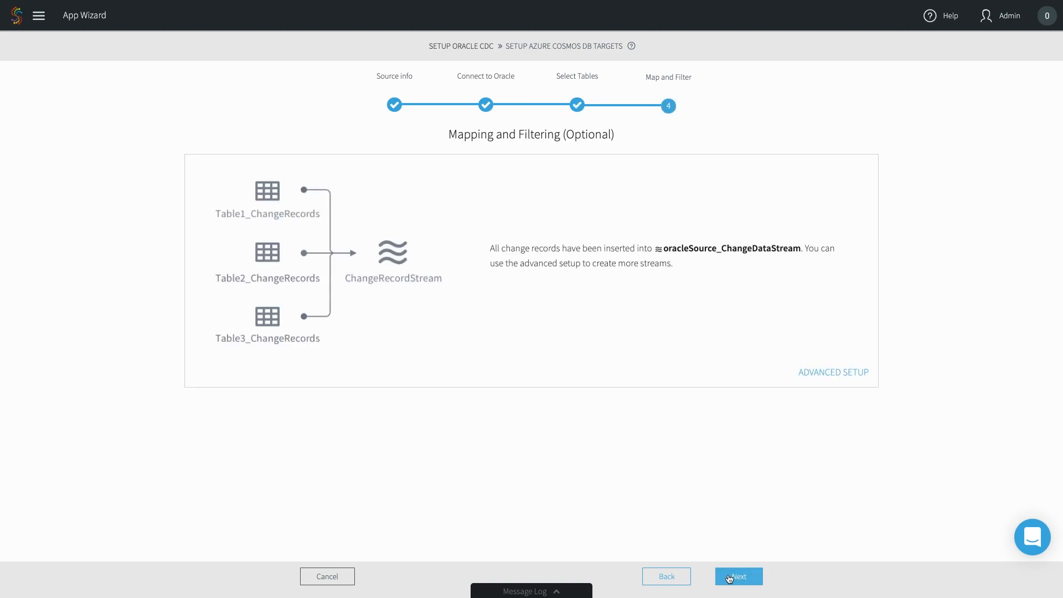
left_click(737, 576)
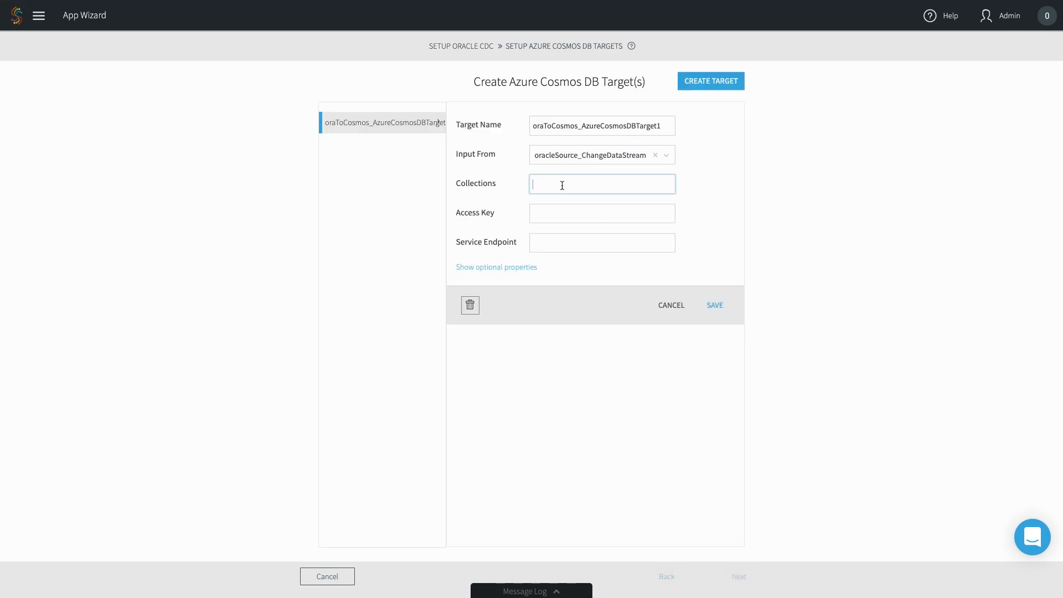
- Map the Cosmos DB target collections as SYSTEM.ORDERS,Oracle.Orders
type("SYSTEM.ORDERS,Oracle.Orders")
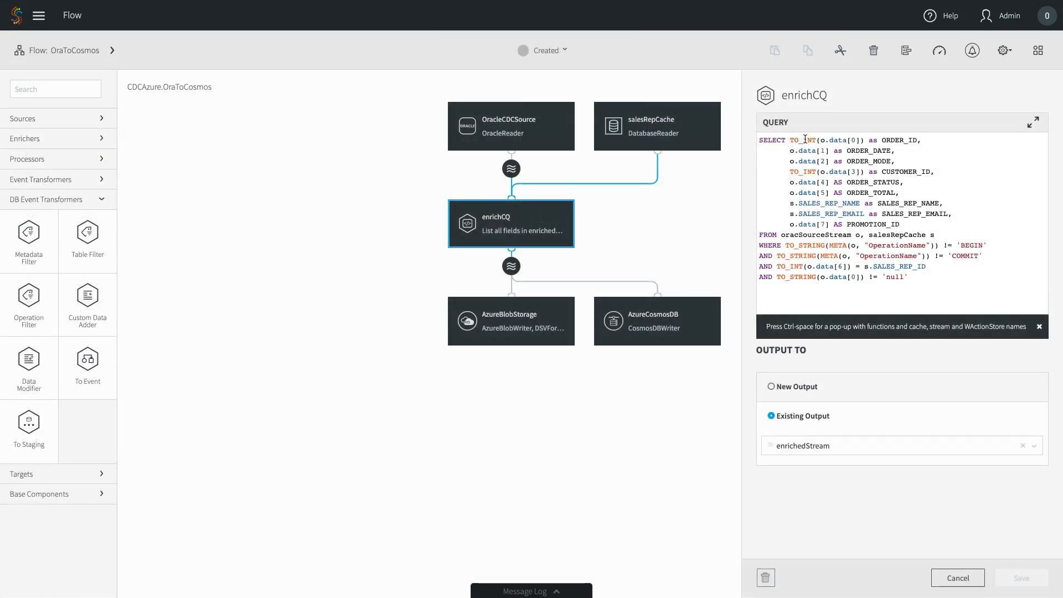
double_click(800, 140)
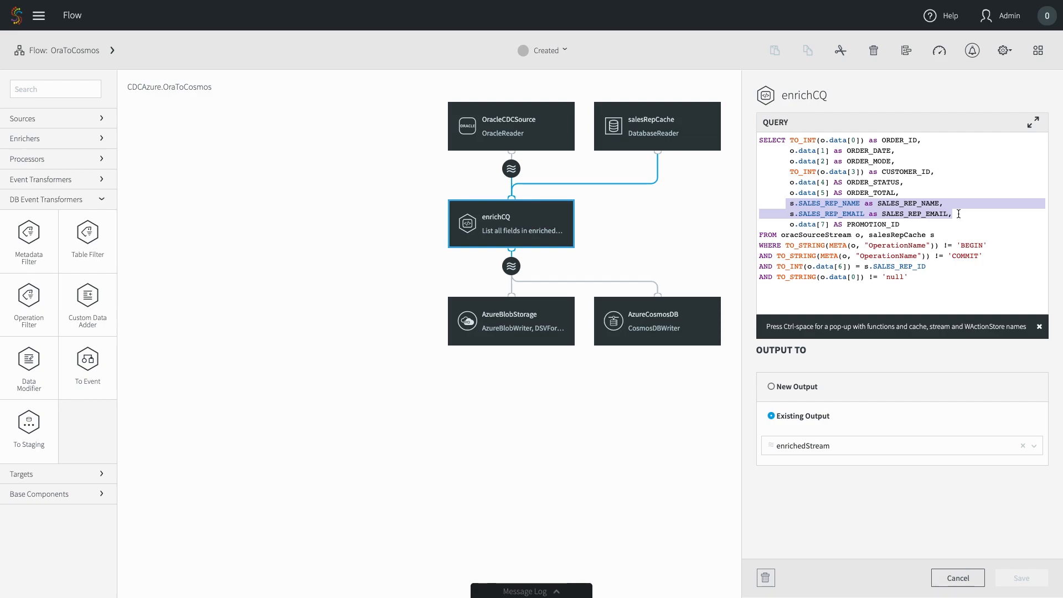
left_click(871, 234)
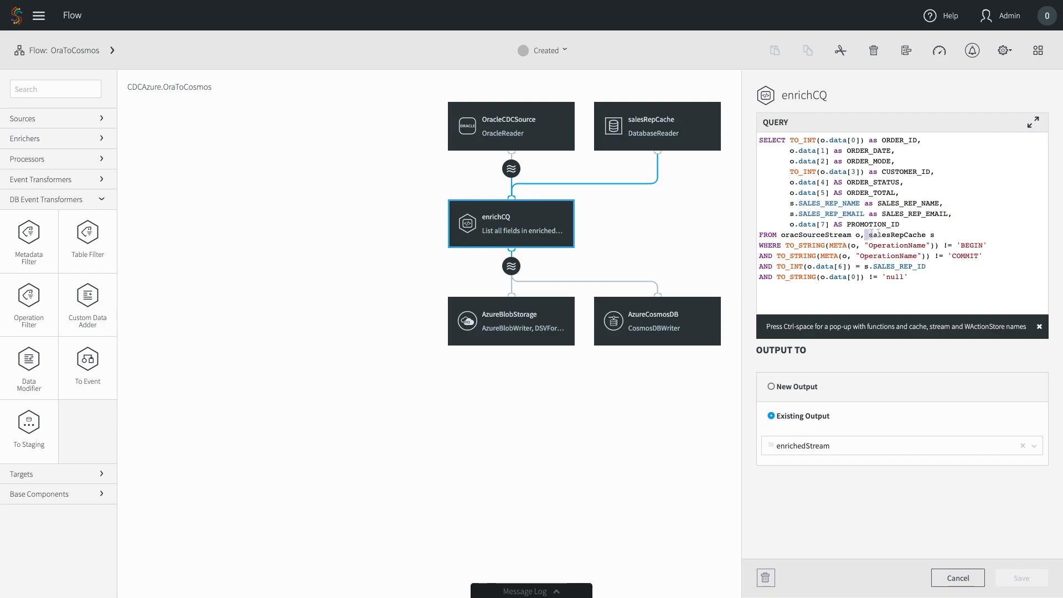
double_click(900, 234)
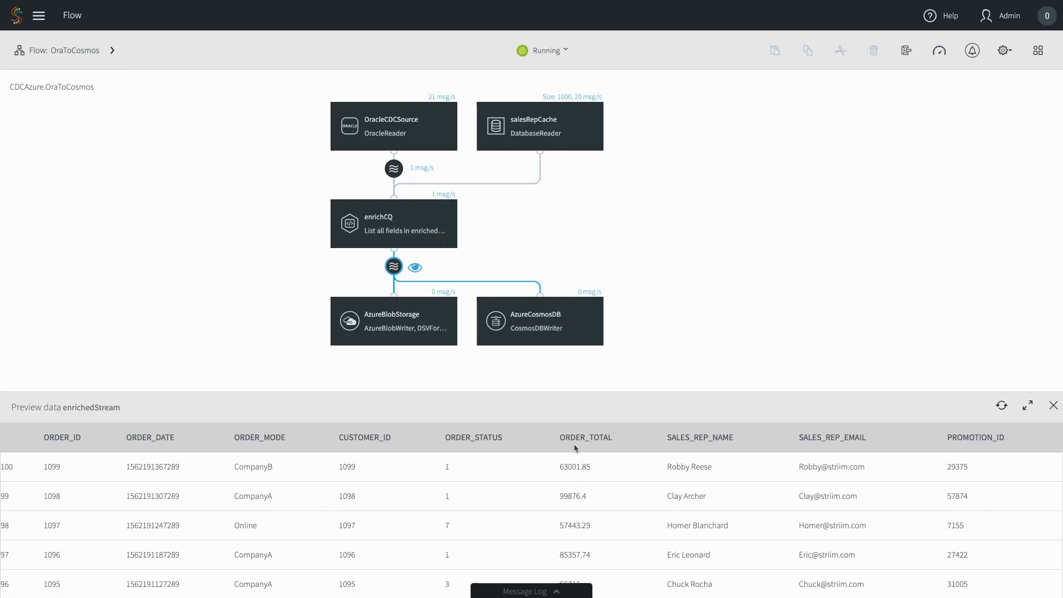
mouse_move(526, 493)
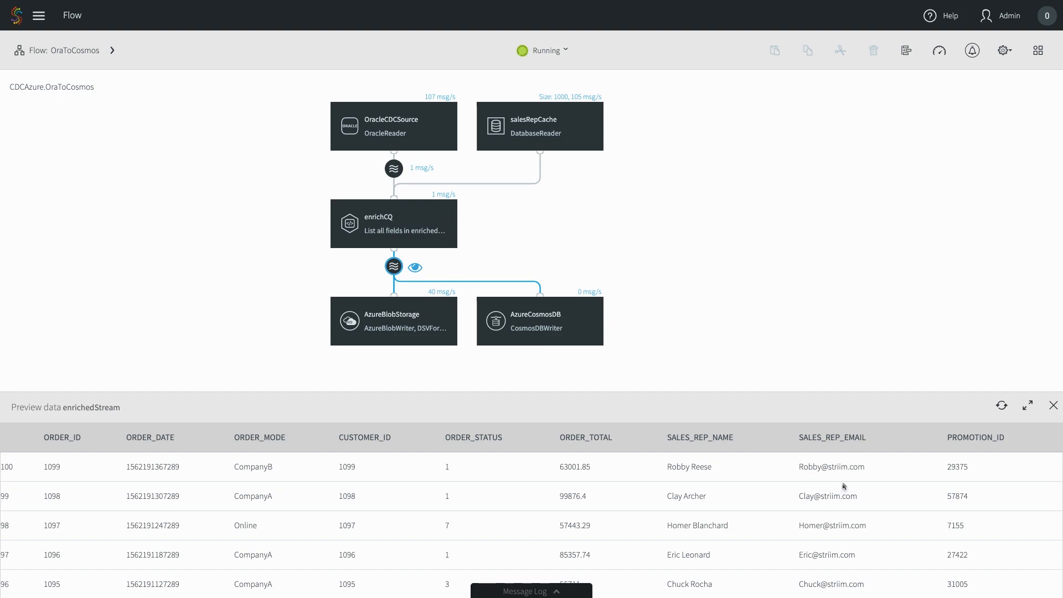
- View a stored order document in the Cosmos DB Oracle > Orders collection
scroll("down", 3)
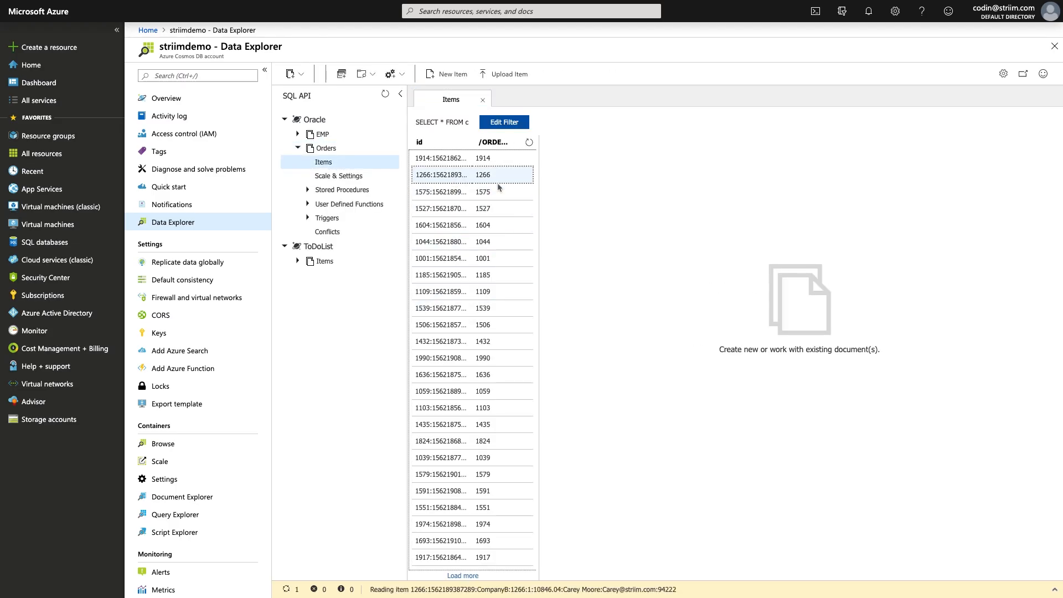
left_click(442, 175)
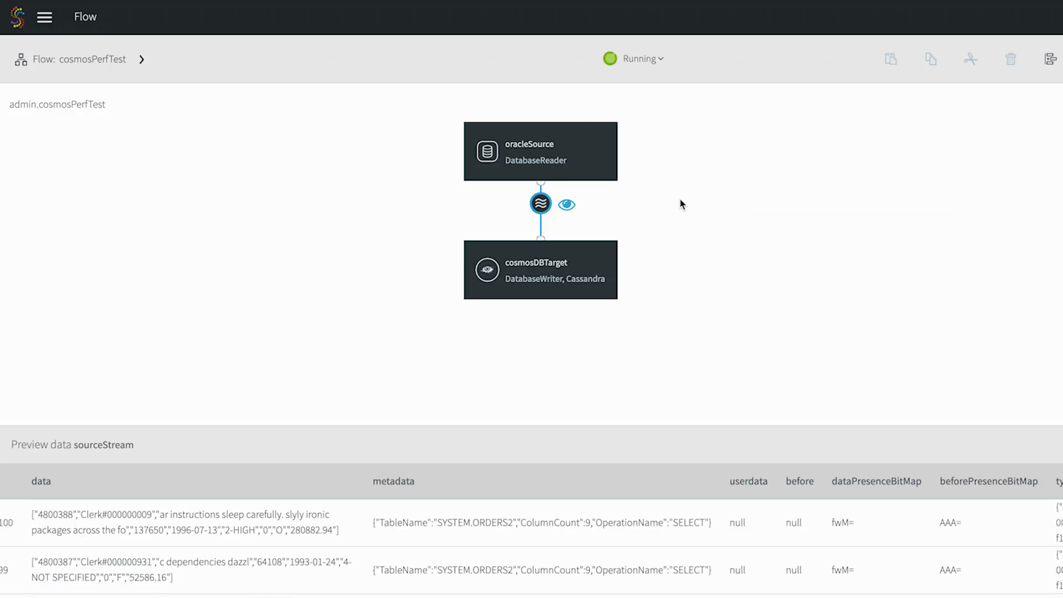
mouse_move(323, 588)
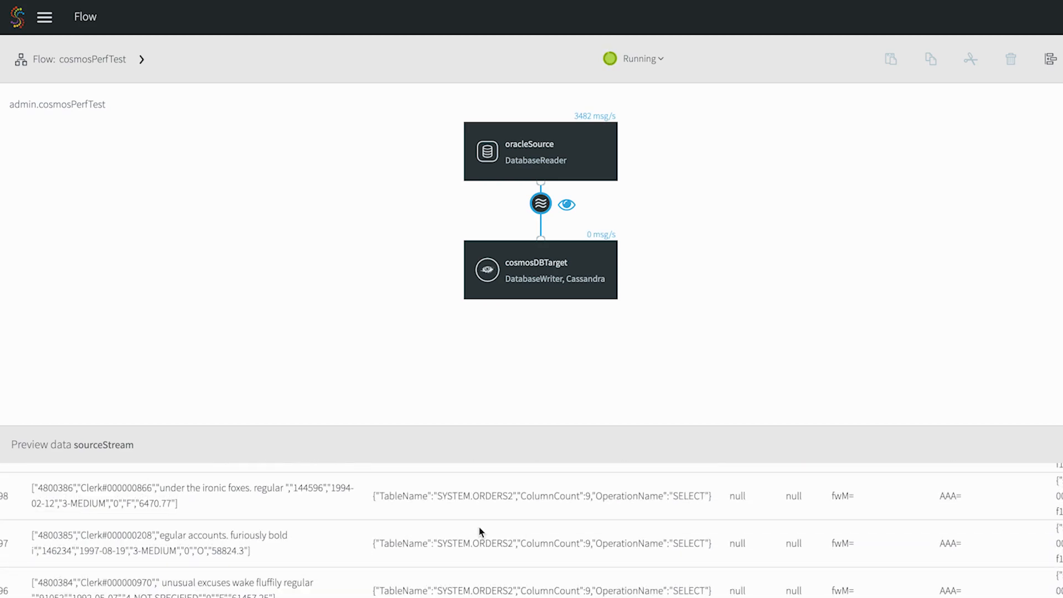
- Scroll through the previewed SYSTEM.ORDERS2 records in the sourceStream
scroll("down", 3)
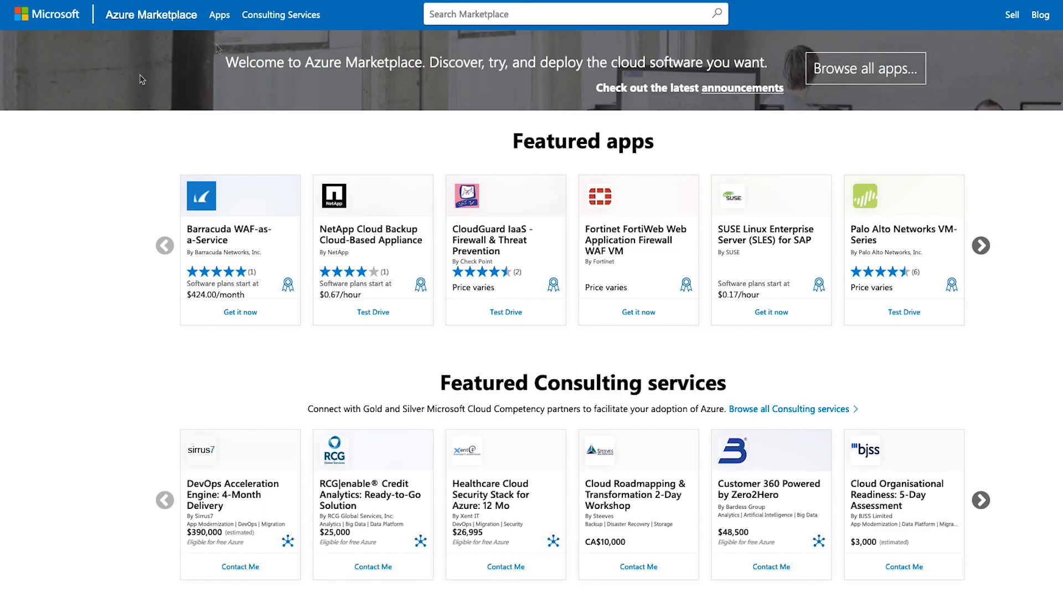
- Search Azure Marketplace for all apps matching 'striim'
type("stri")
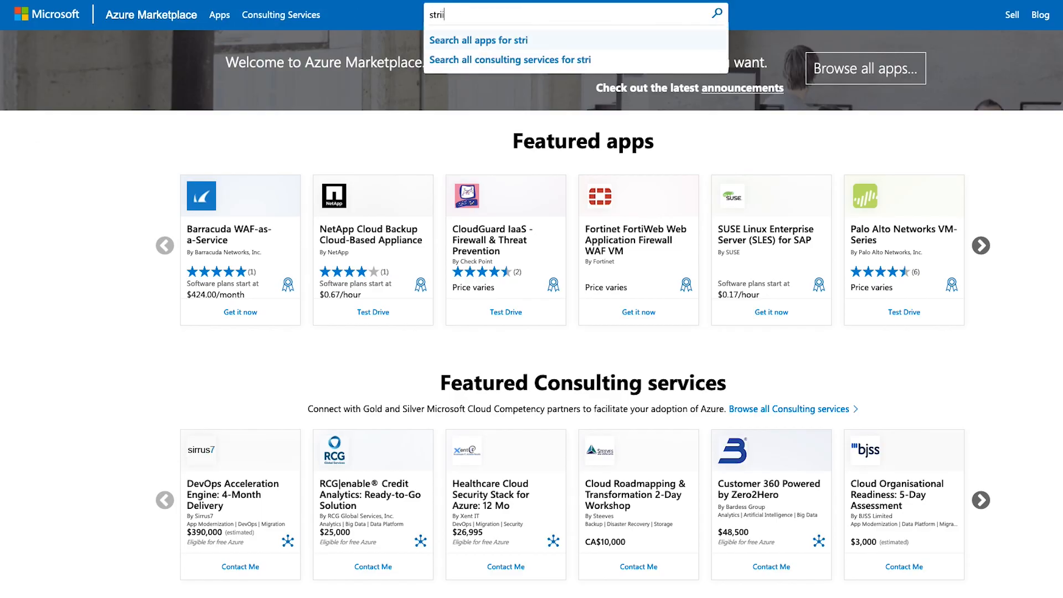
type("im")
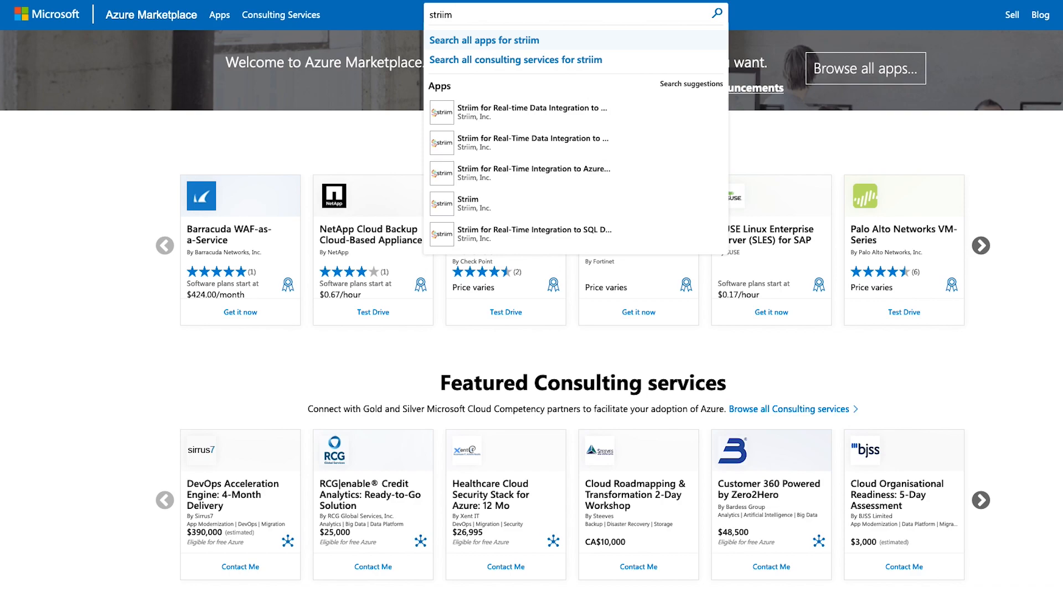
left_click(484, 40)
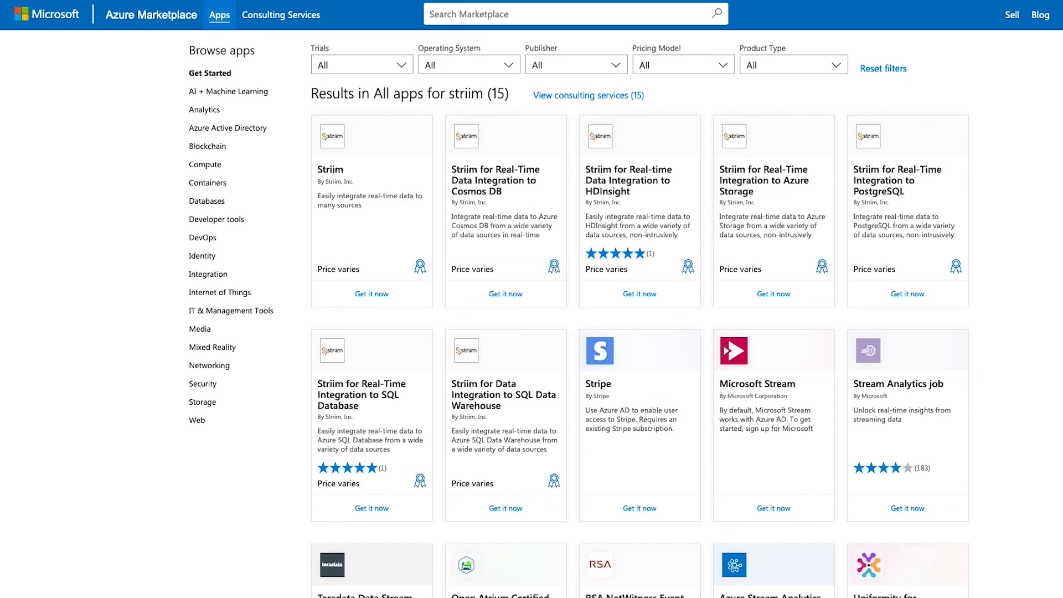